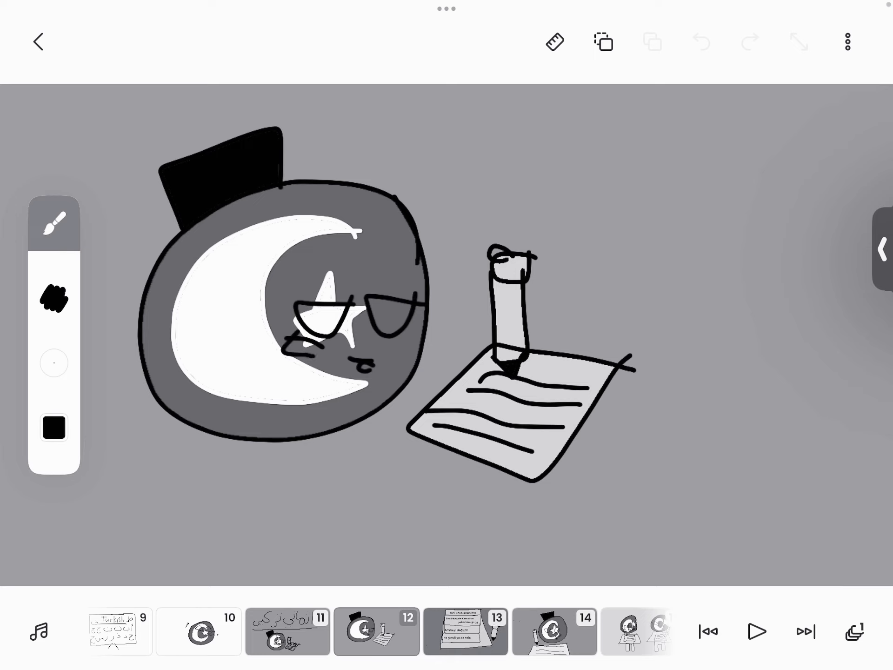
Add a frame of Turkey at his paper with the boxed, crossed-out surname of 'Mustafa Kemal'
left_click(702, 42)
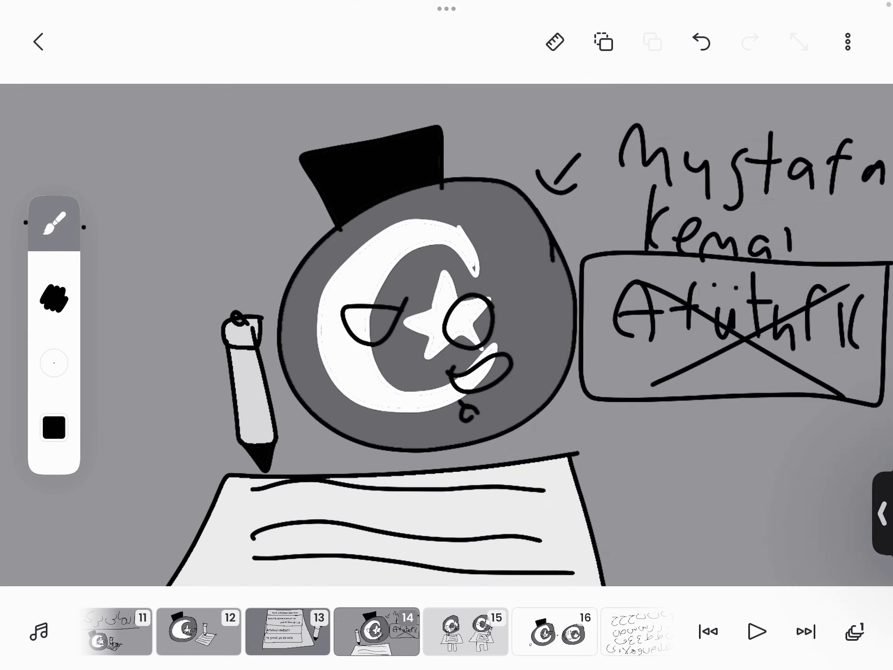
Add a frame with two Turkey balls beneath Ottoman-script letters replacing the earlier 'ABC'
left_click(375, 631)
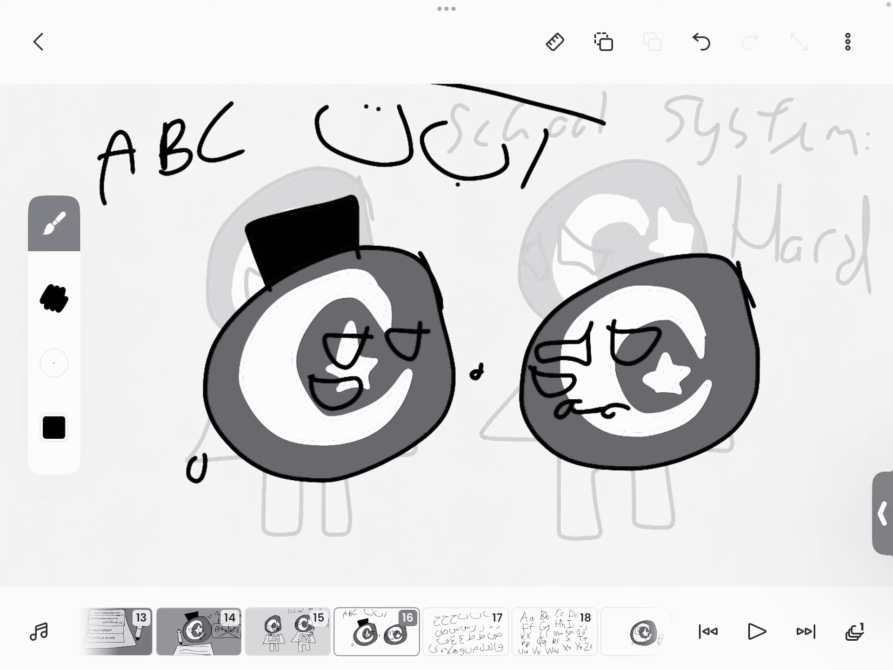
left_click(702, 42)
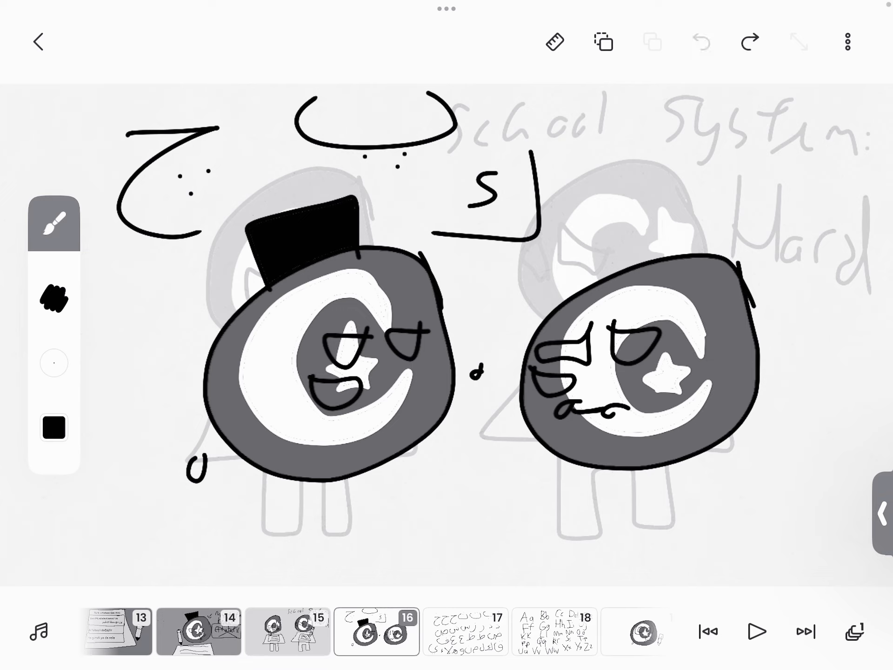
Add the remaining alphabet frames up to frame 27 with Turkey beside 'School system: Easy'
left_click(701, 42)
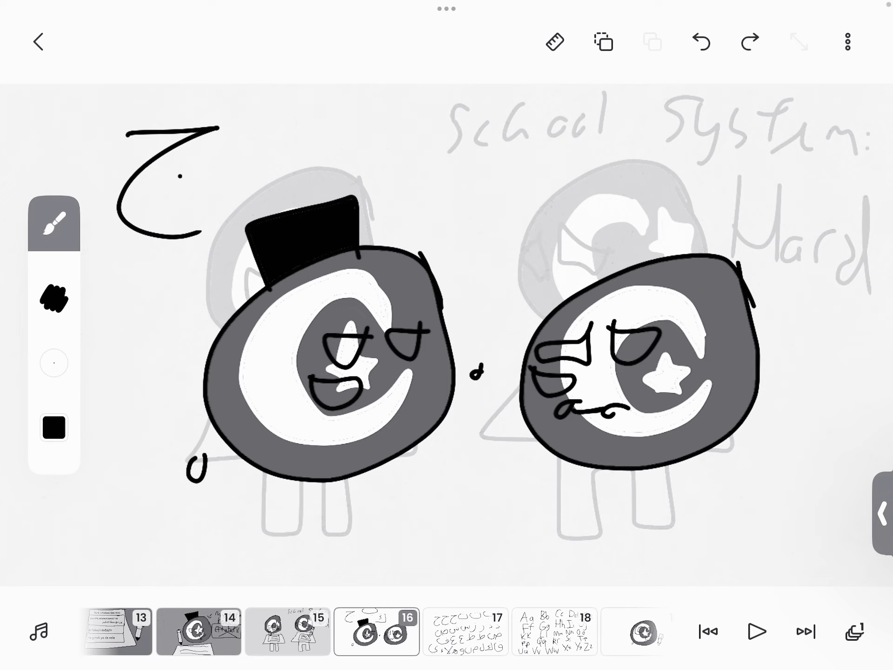
left_click(702, 43)
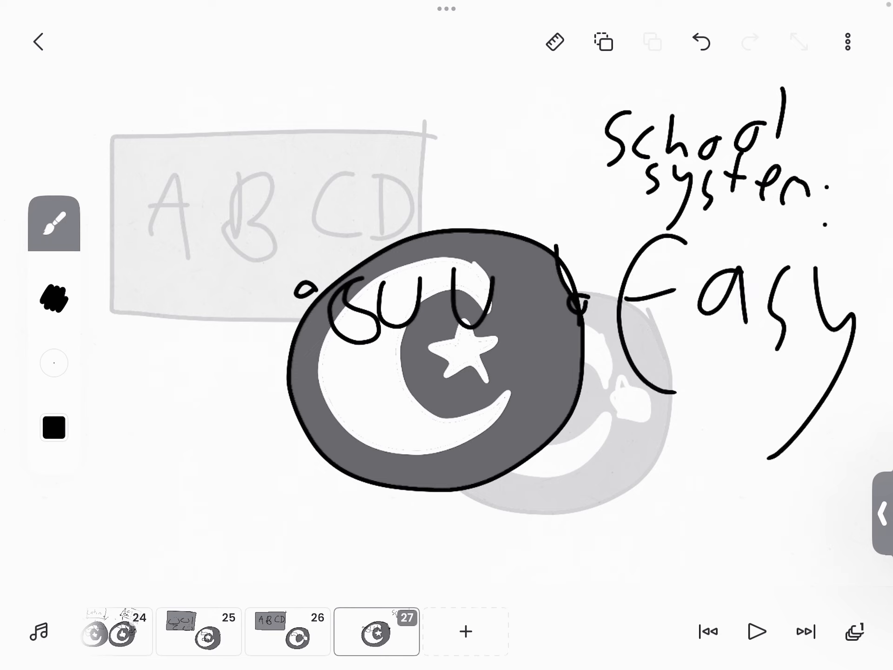
Add frame 28 and scribble a large rough ball with small marks at the top left
left_click(467, 632)
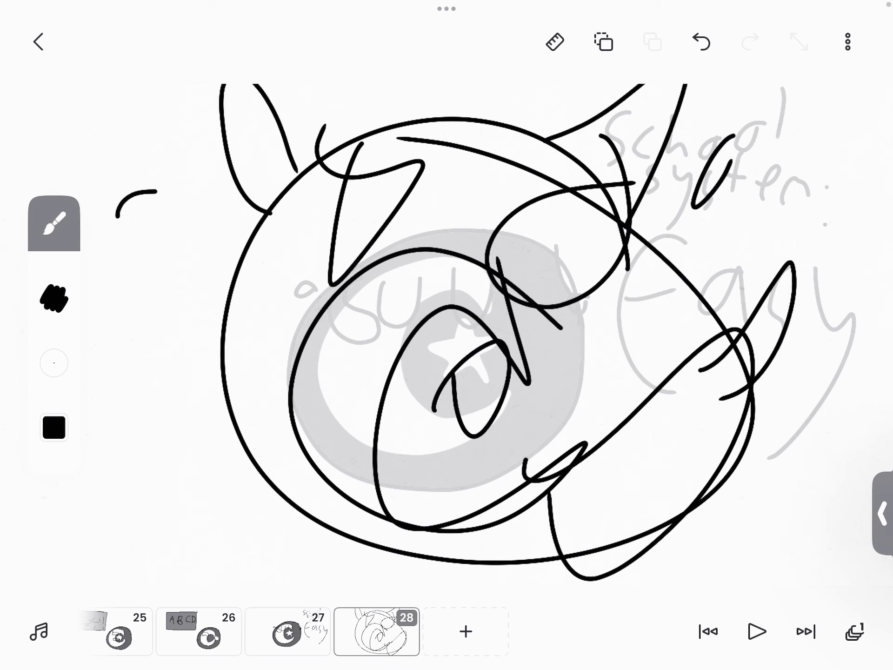
left_click_drag(57, 136, 136, 217)
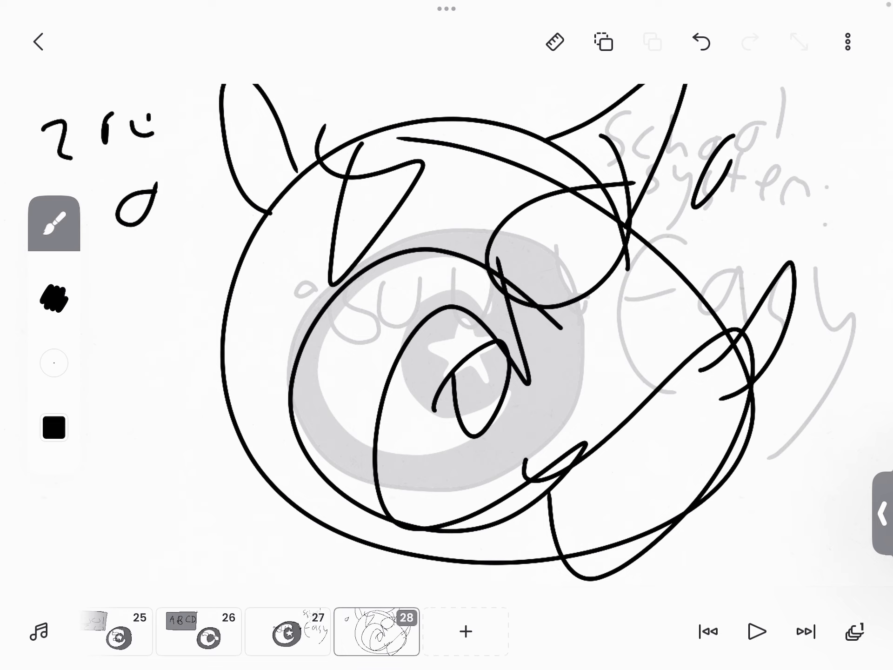